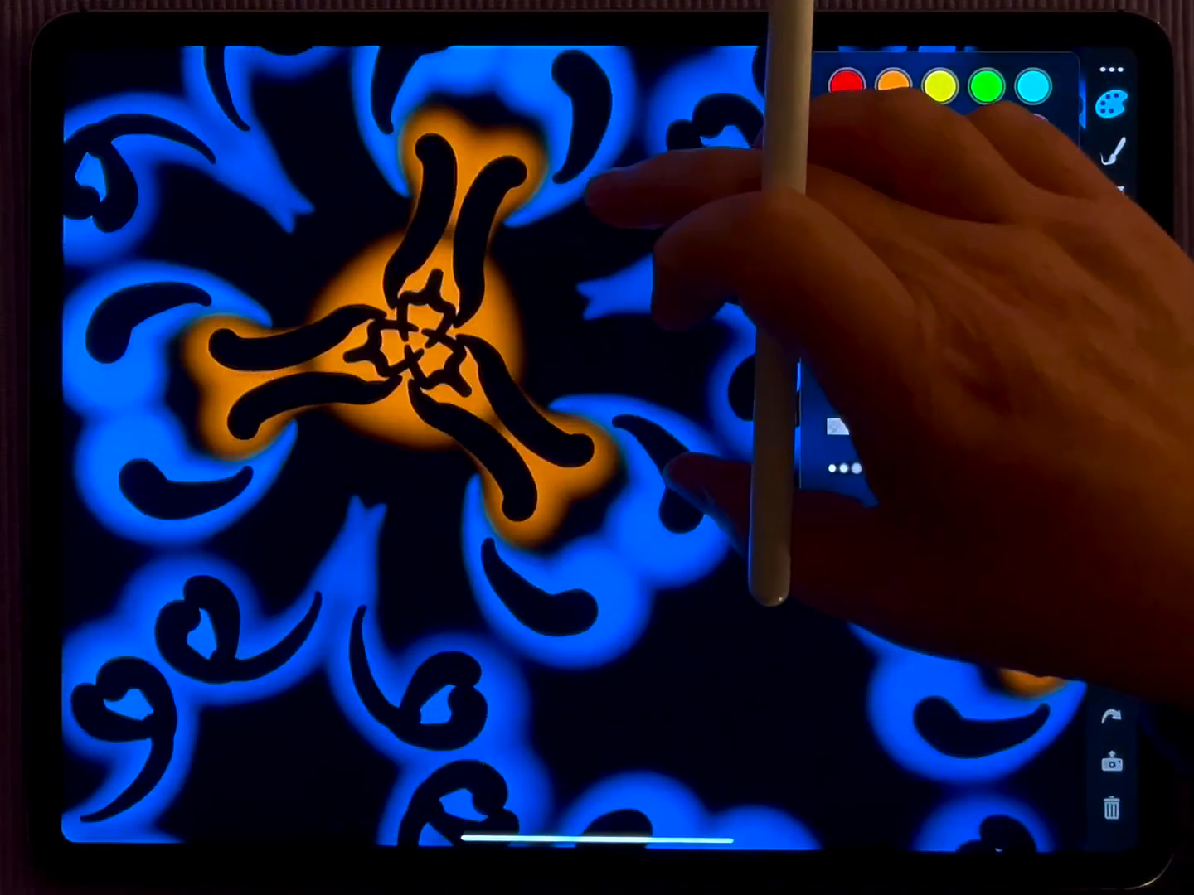
Reveal the brush palette beside the zoomed-out tiled ornament.
left_click(1112, 101)
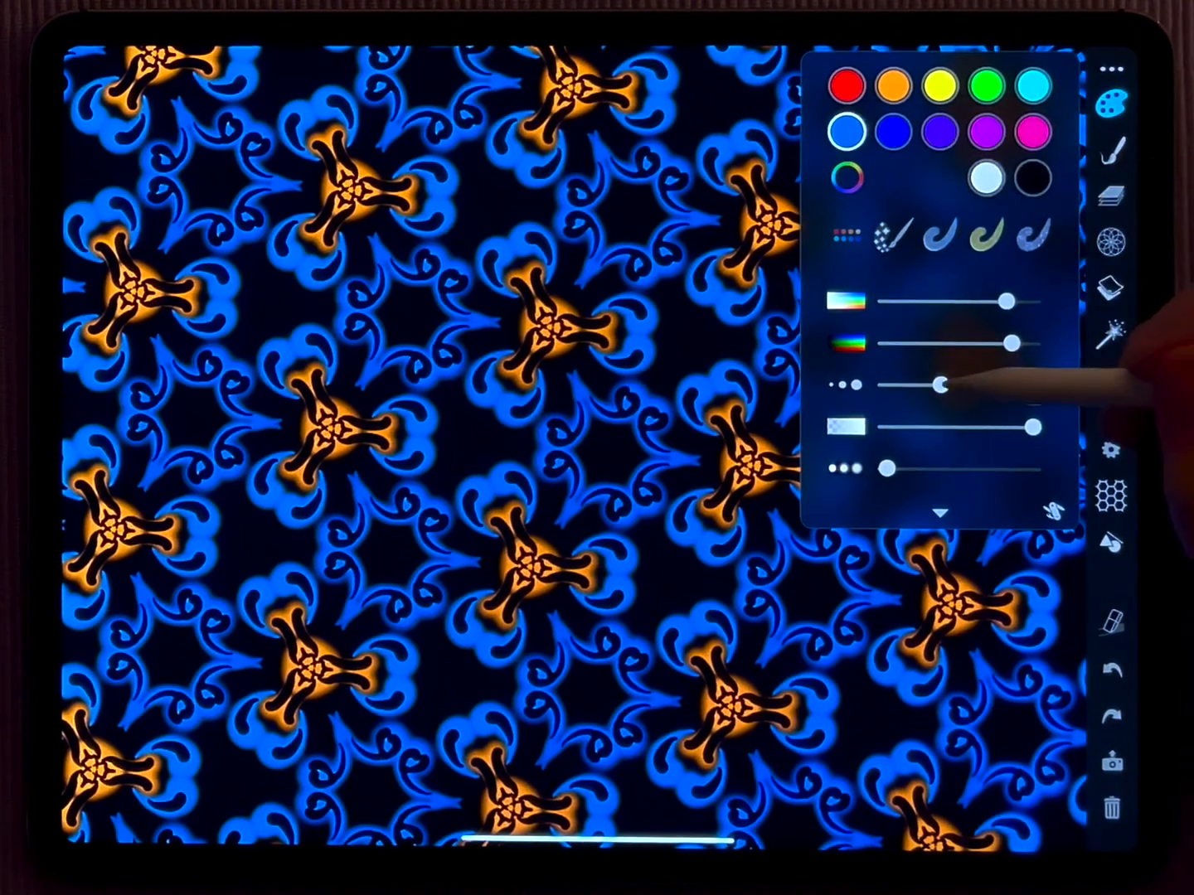
Set a wide, fully opaque, strongly blurred brush and clear the old pattern.
left_click_drag(937, 383, 978, 383)
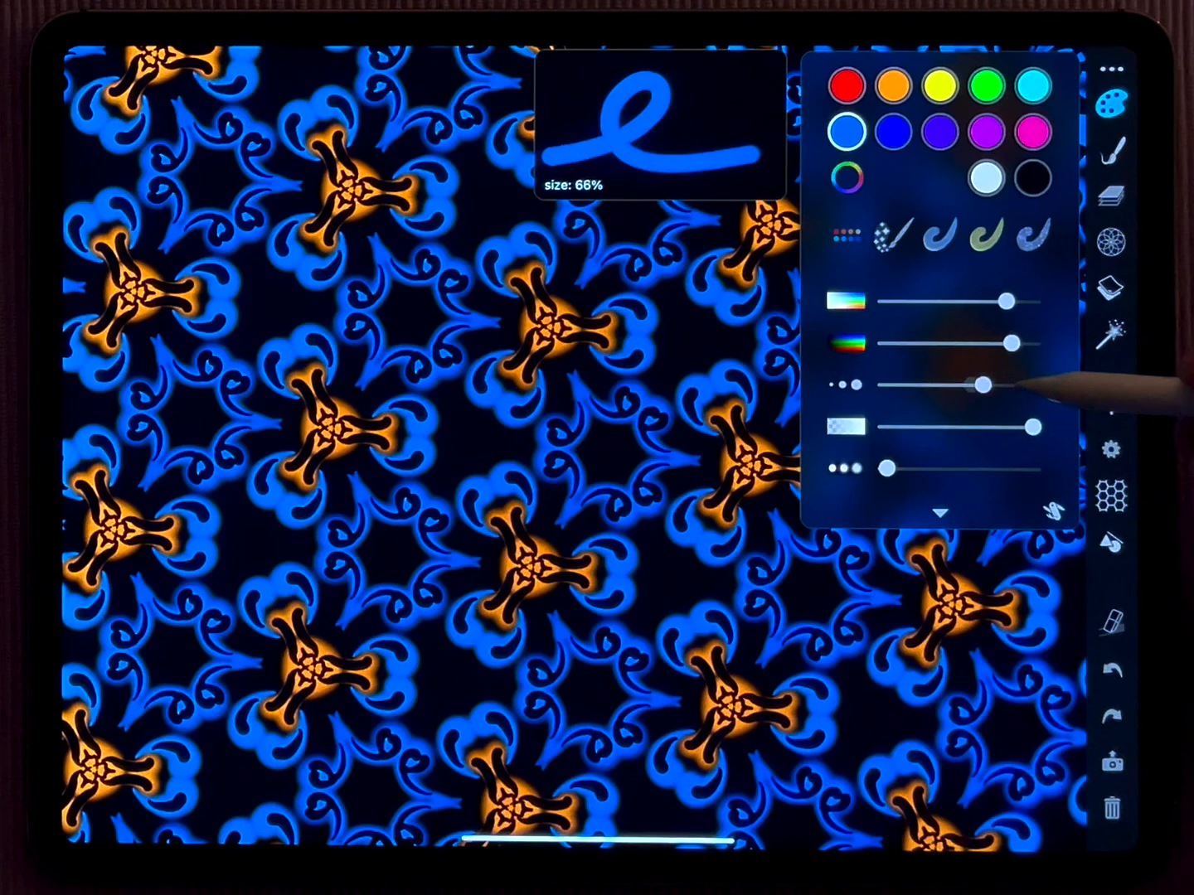
left_click_drag(981, 383, 895, 383)
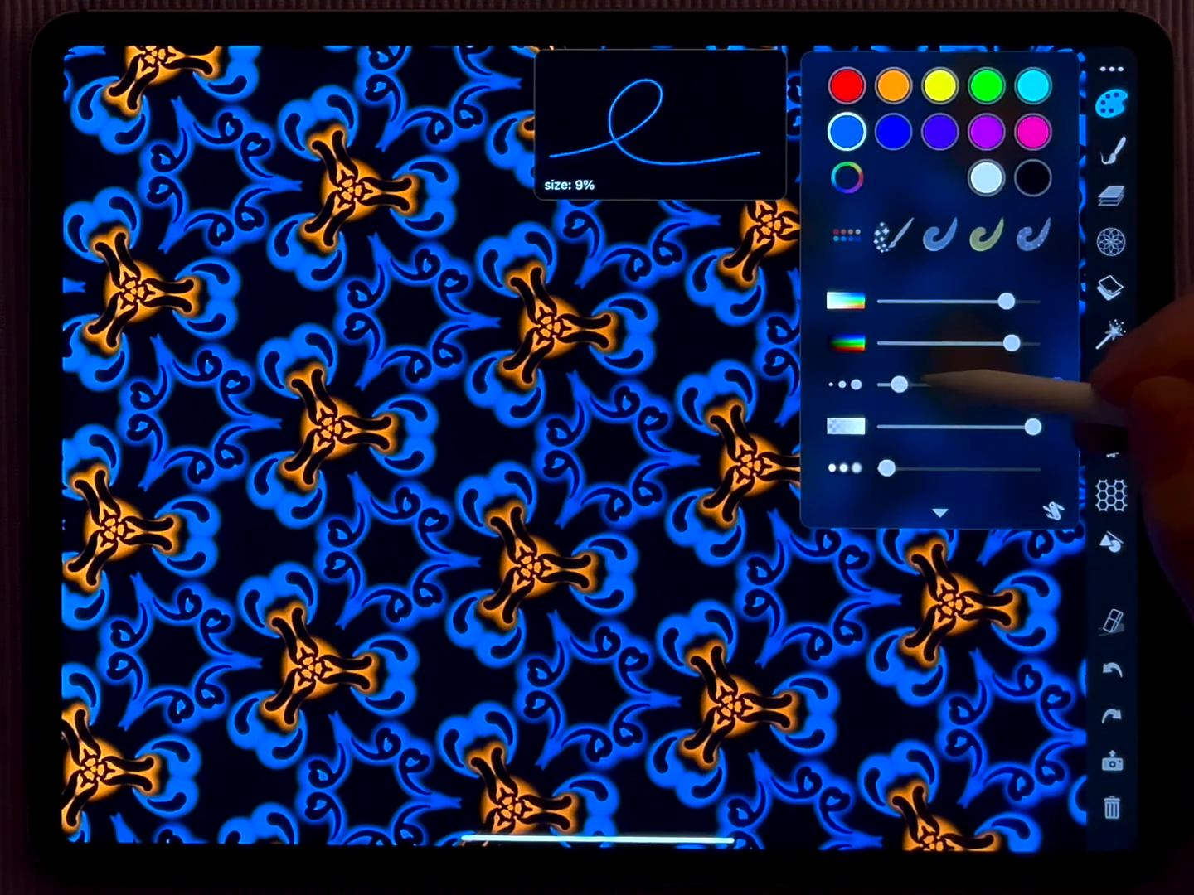
left_click_drag(898, 383, 982, 383)
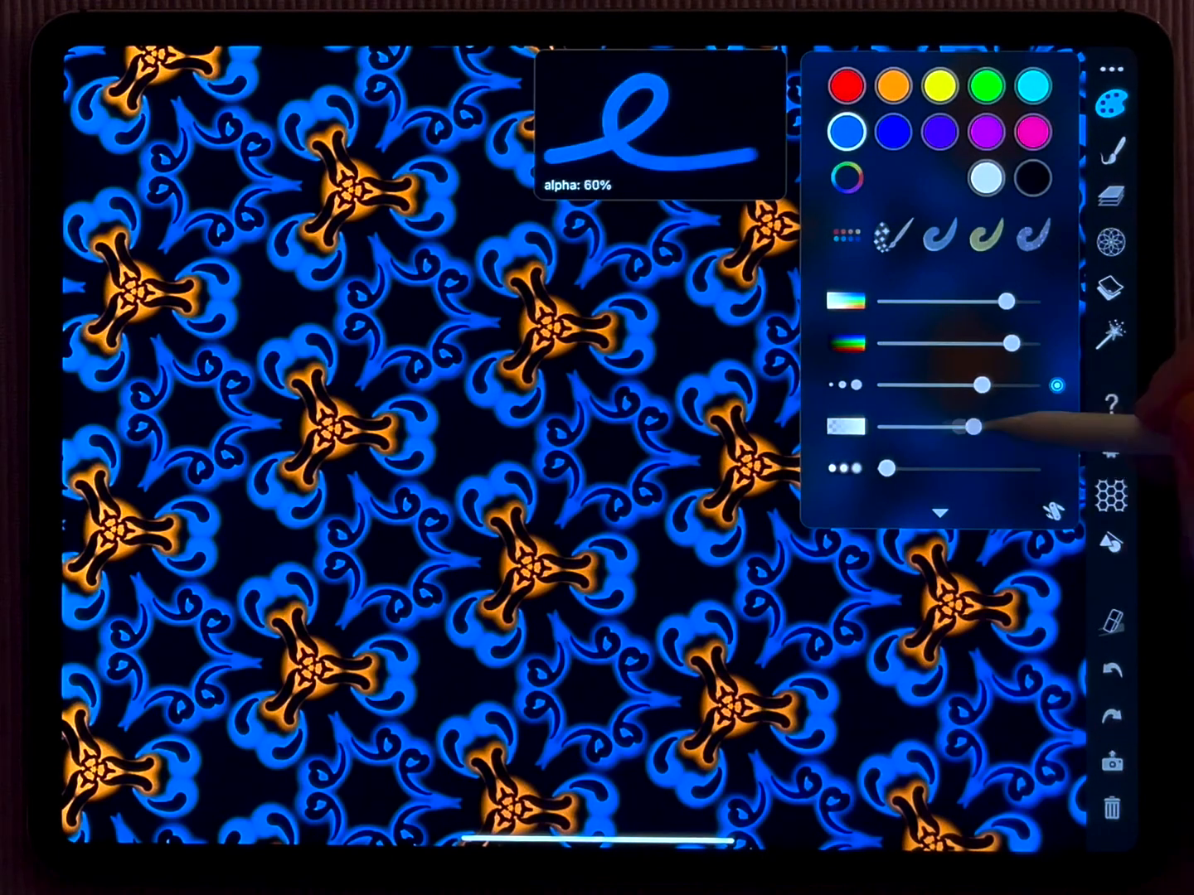
left_click_drag(970, 424, 1031, 424)
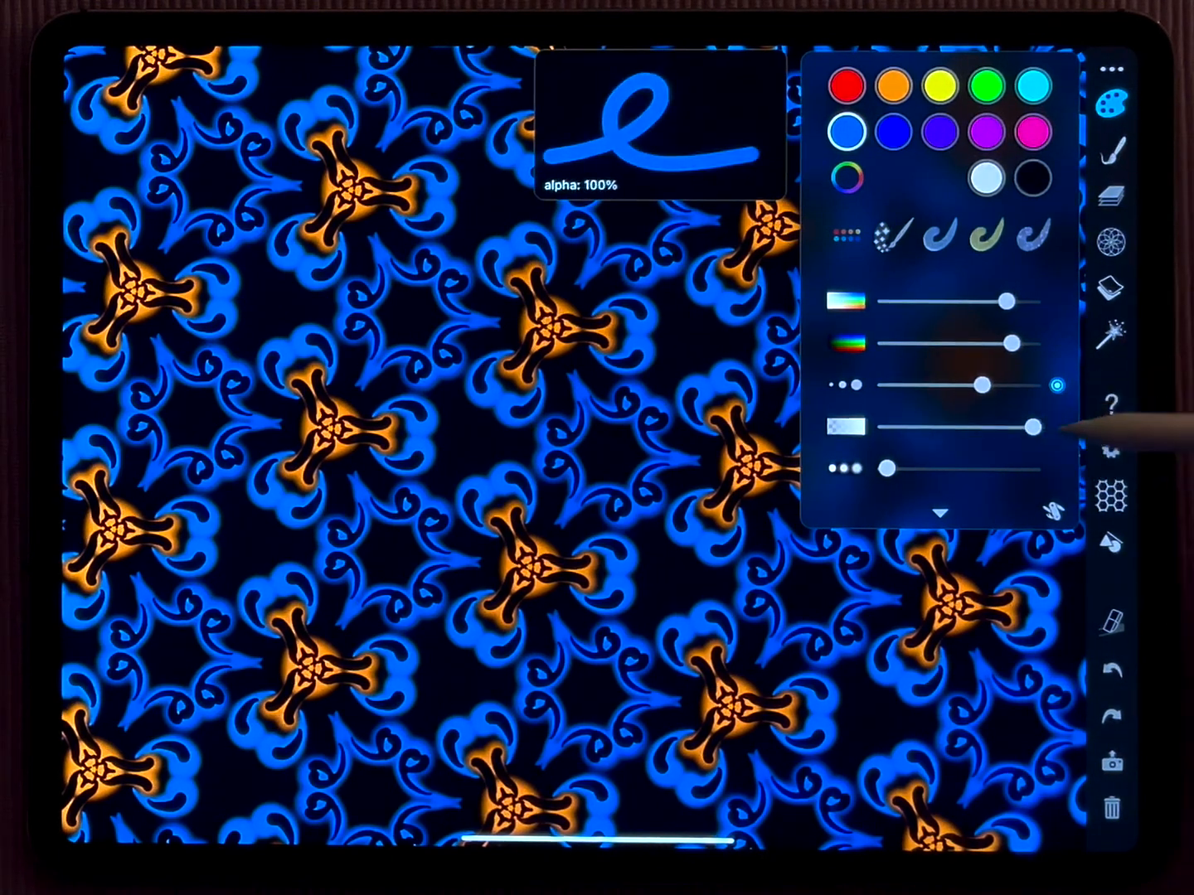
left_click_drag(882, 468, 1012, 468)
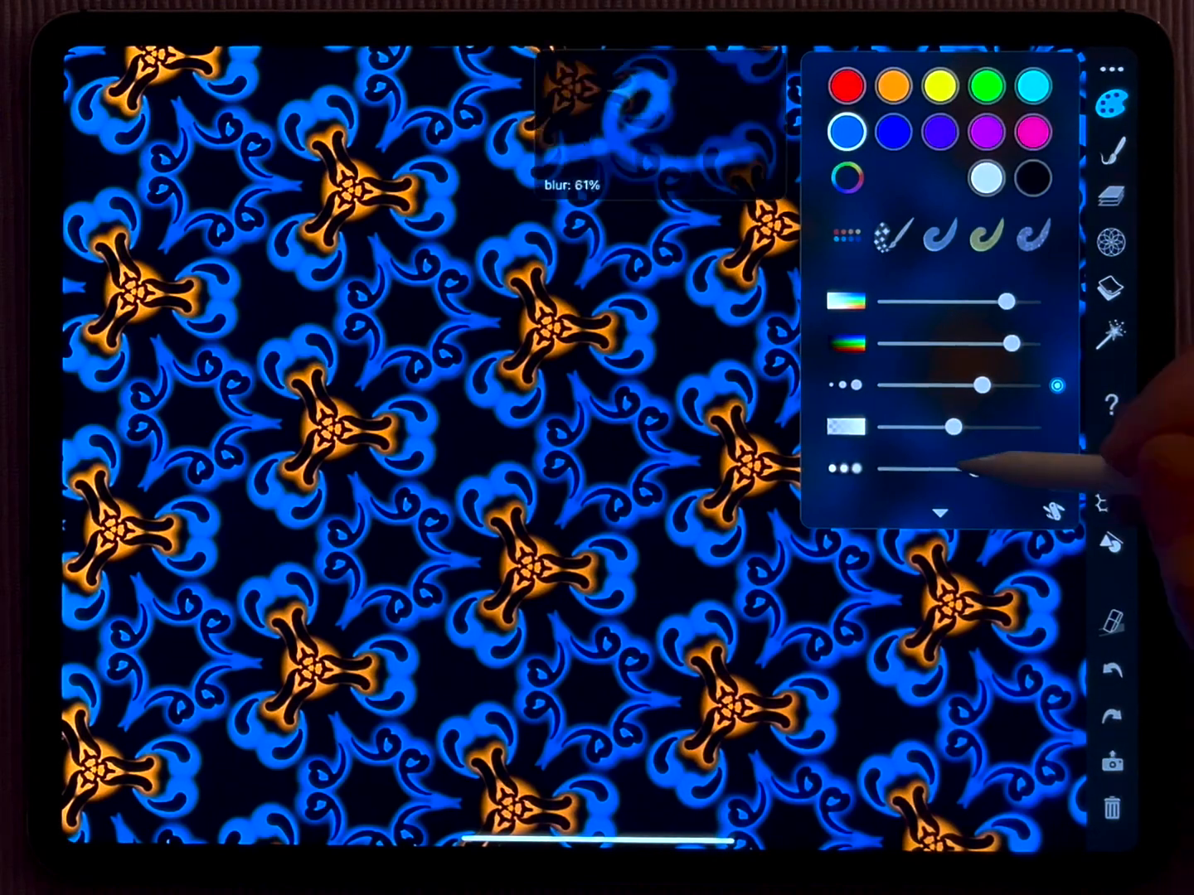
left_click_drag(958, 424, 1041, 471)
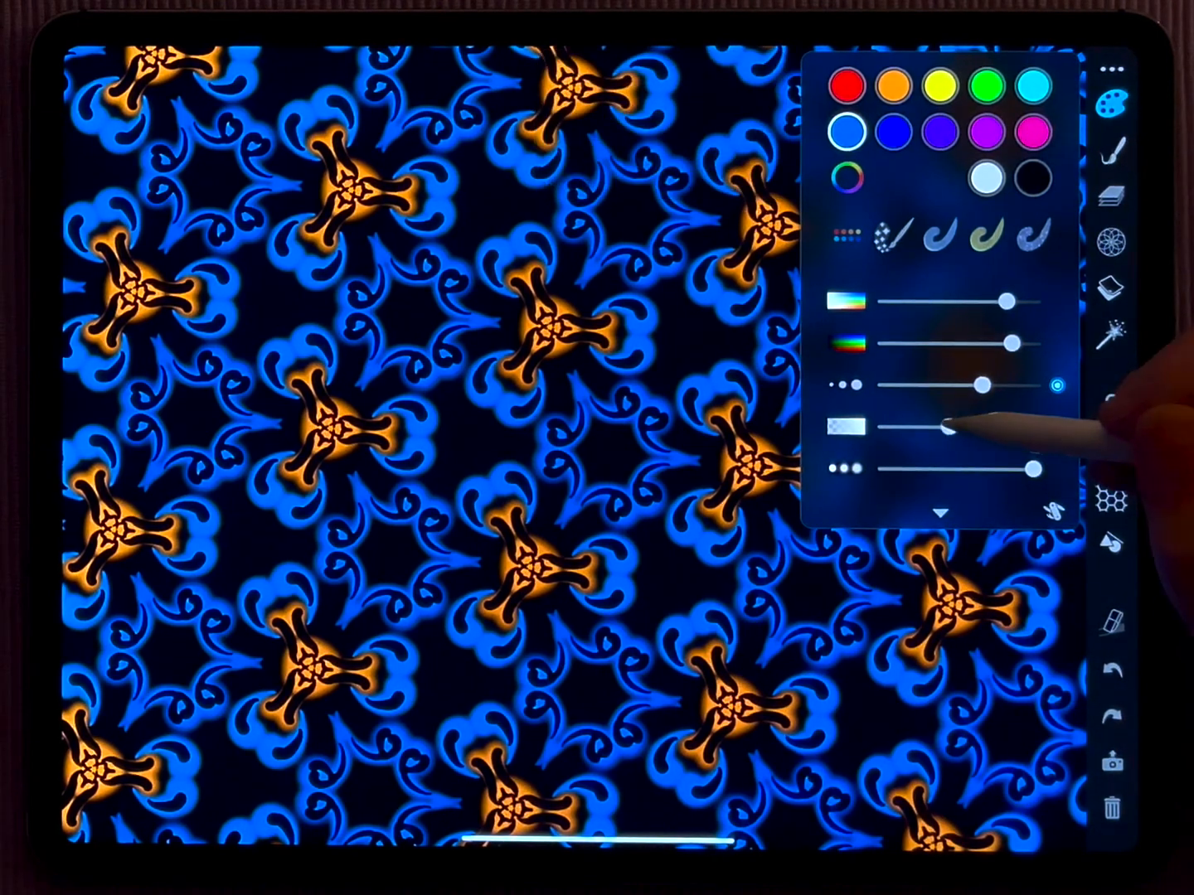
left_click(1111, 809)
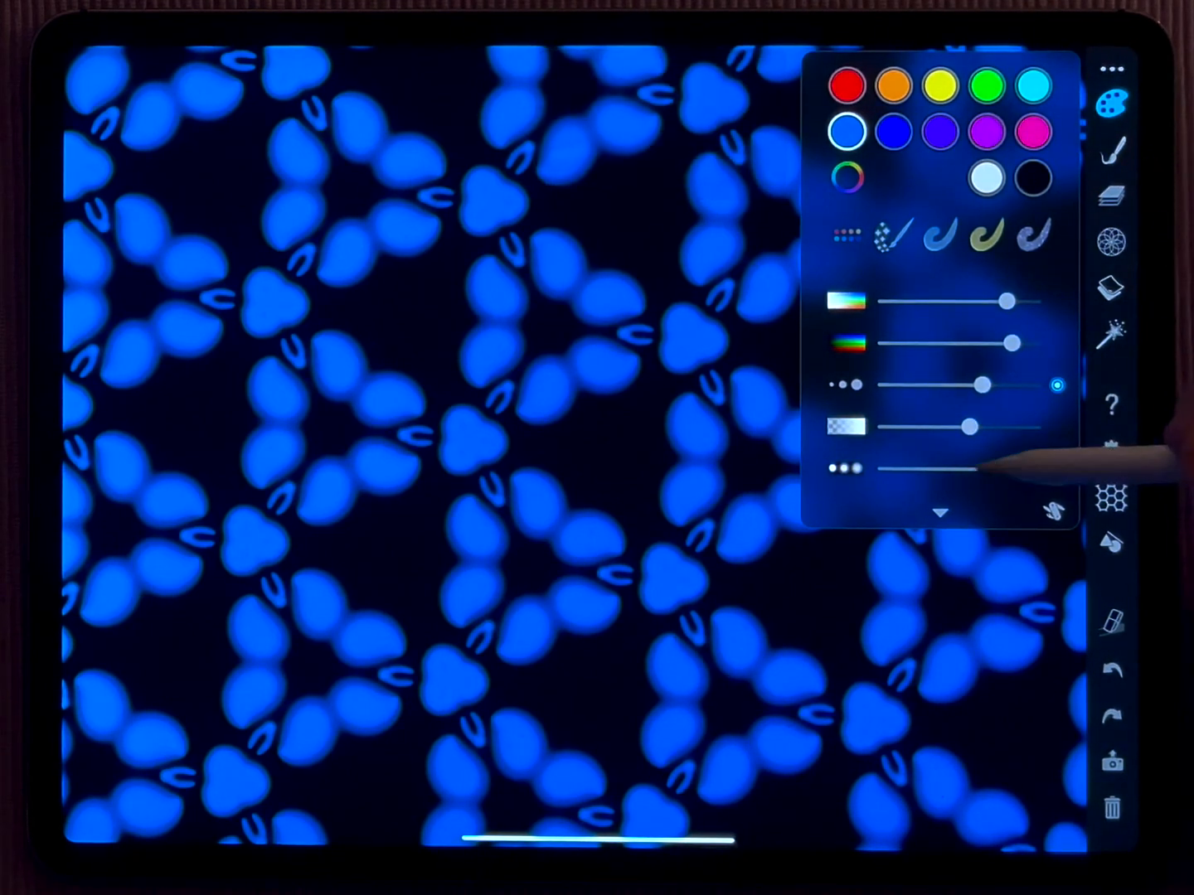
Switch the brush colour to white for the new swirling ornament.
left_click(1031, 179)
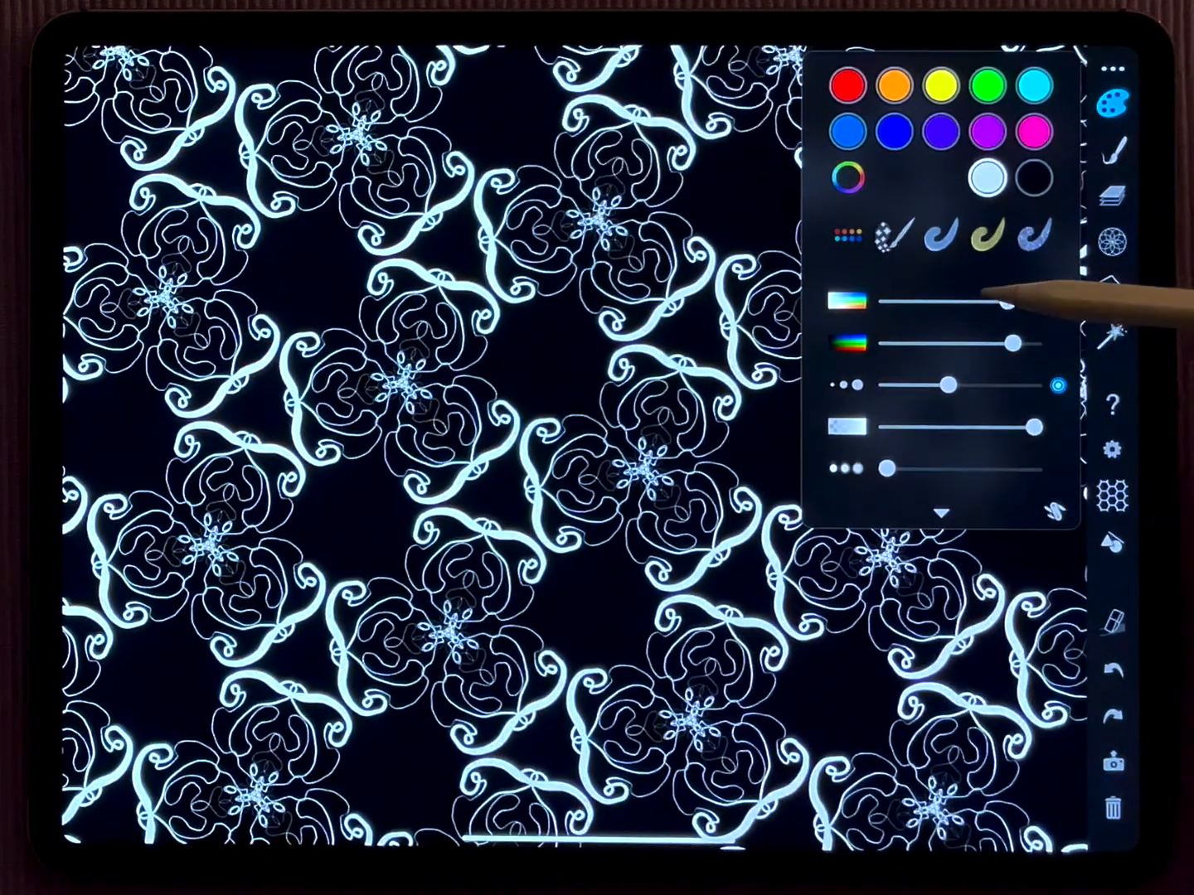
Choose a width-variation mode from the line width dynamics options.
left_click_drag(1015, 303, 1008, 303)
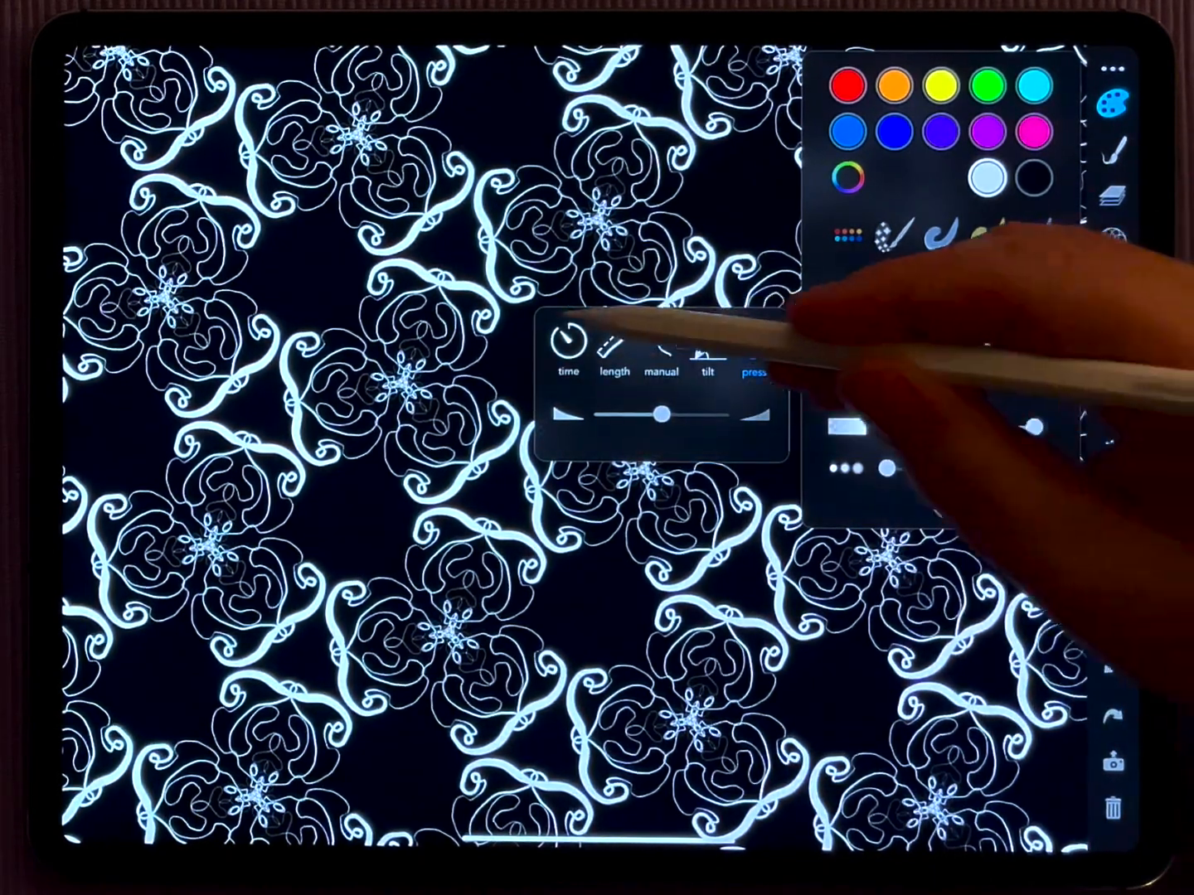
left_click(753, 362)
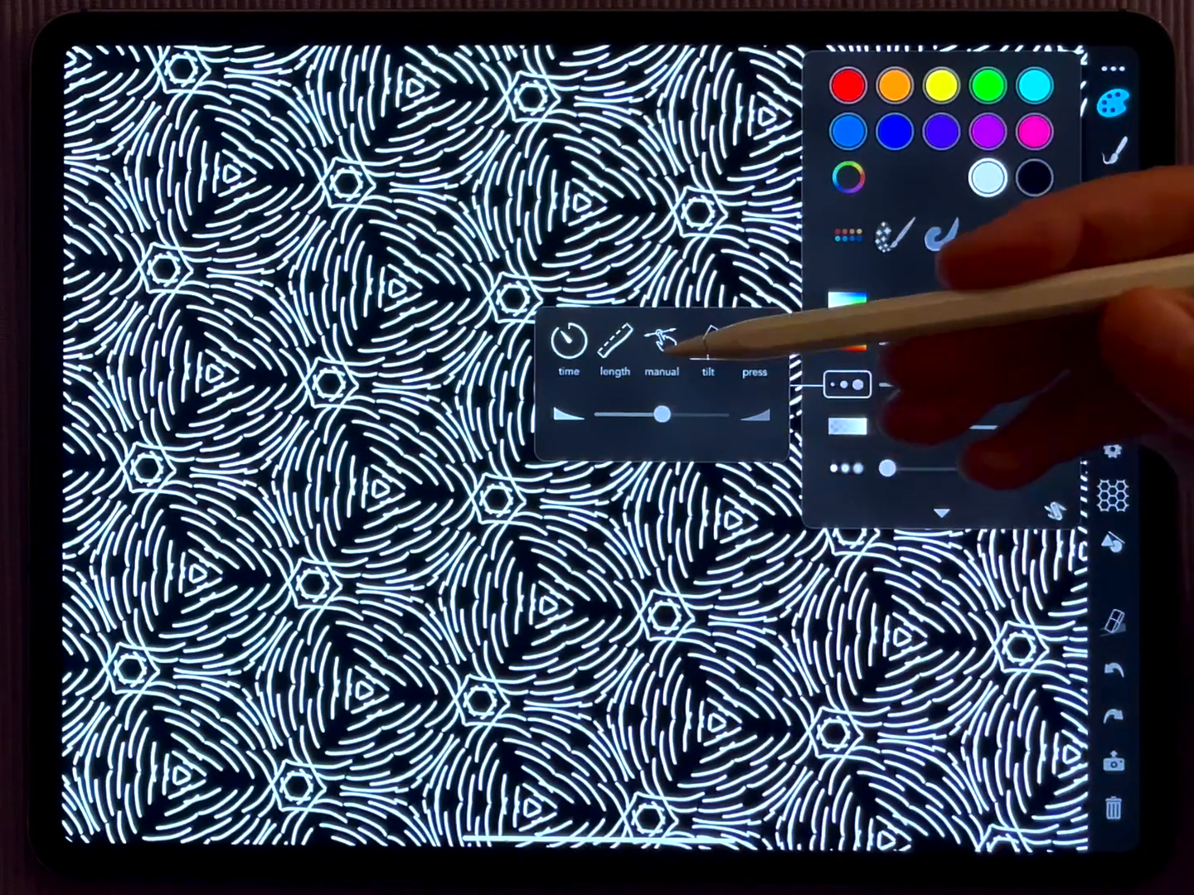
Set line width to manual control and adjust the width slider for bold strokes.
left_click(756, 340)
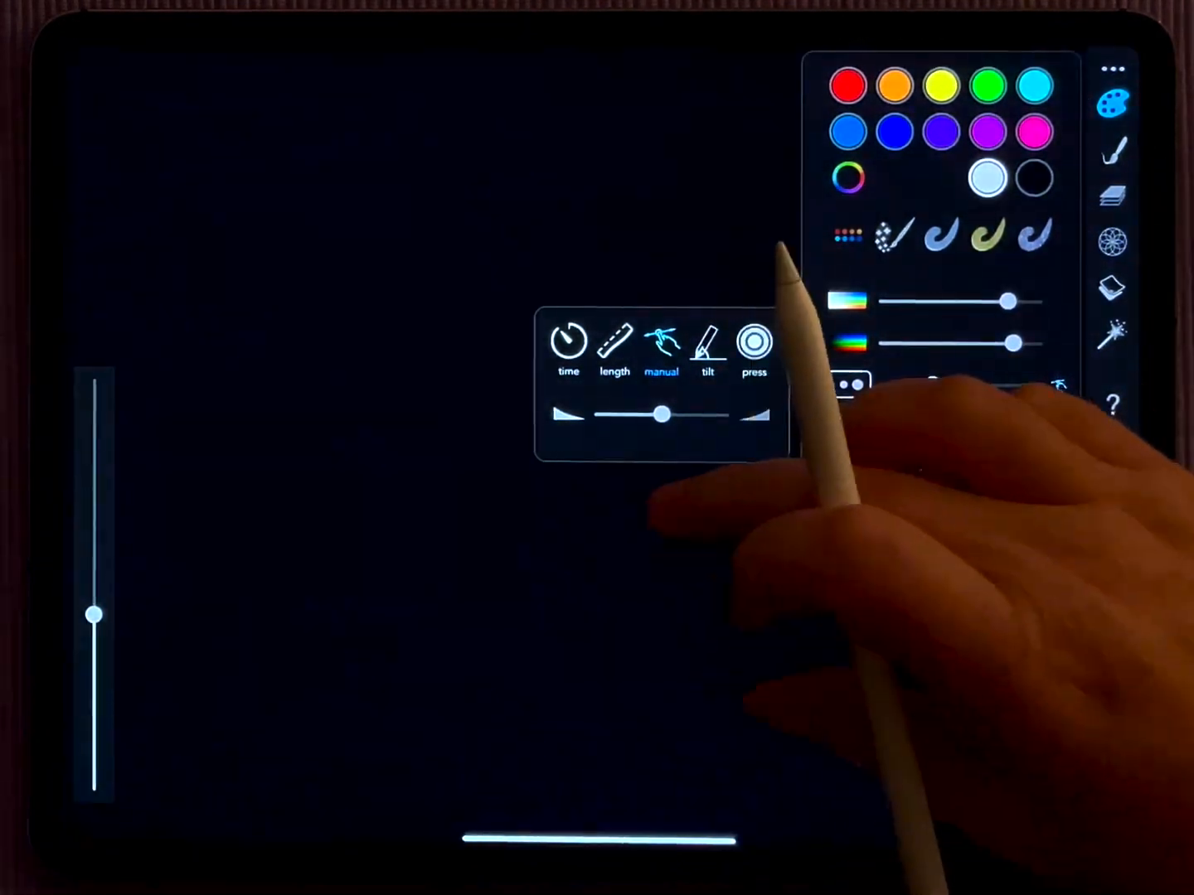
left_click(847, 385)
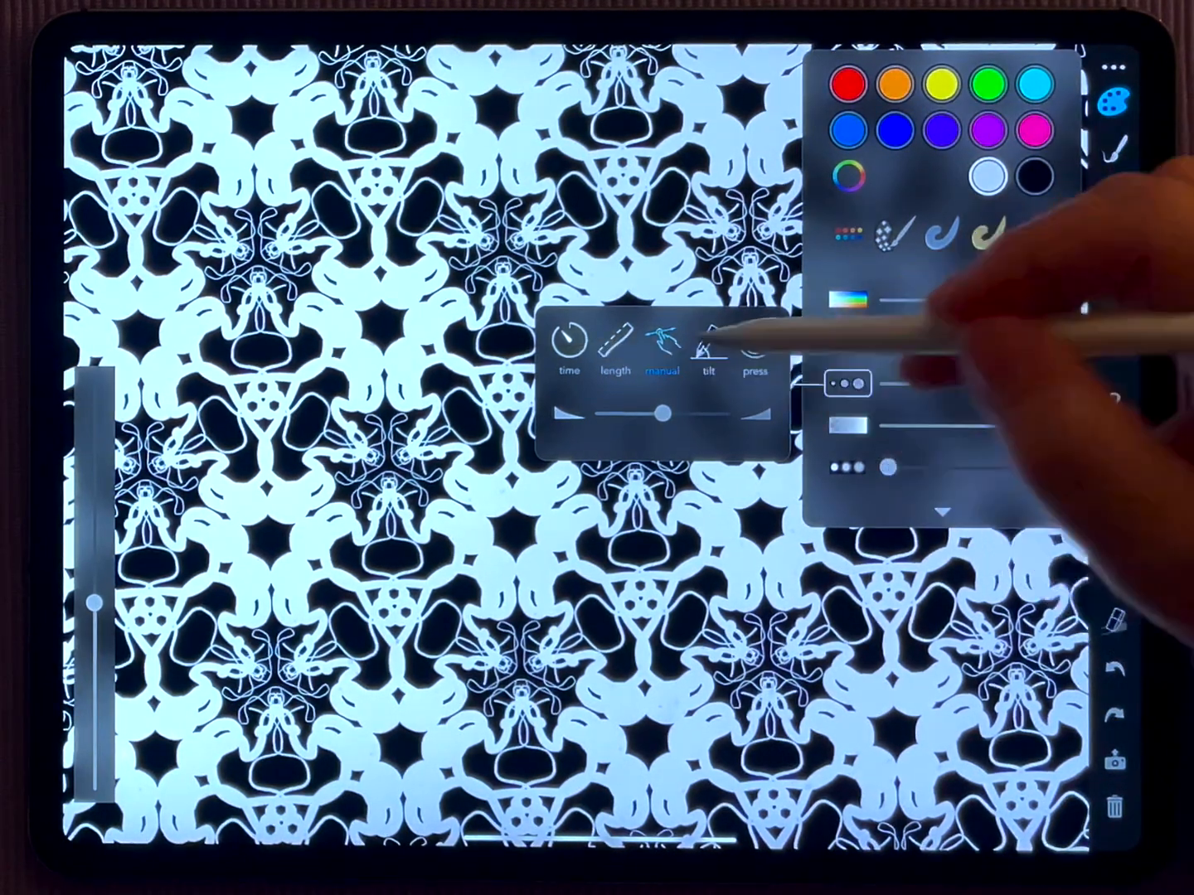
Make line width follow pen tilt, then change over time instead.
left_click(707, 348)
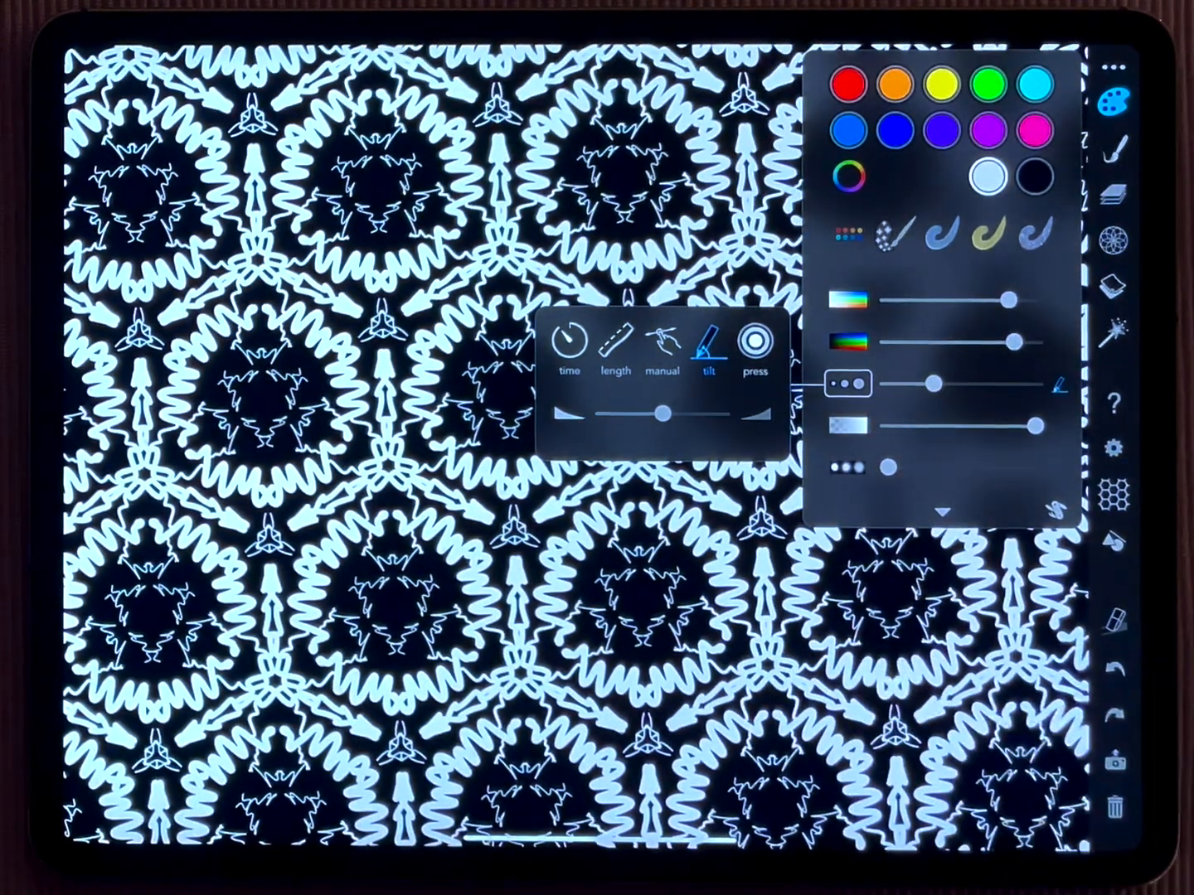
left_click(570, 348)
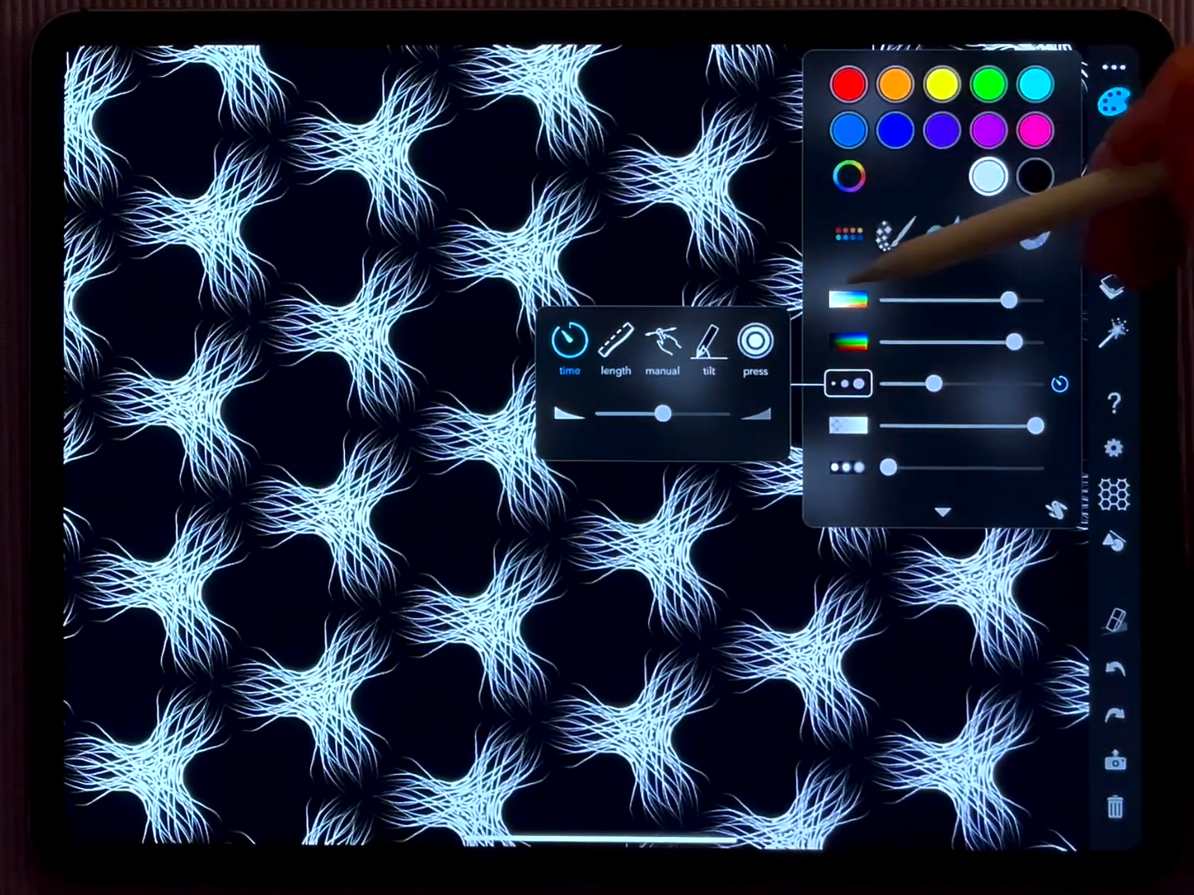
Set line width to pen pressure and lower brush brightness to about 66%.
left_click(754, 341)
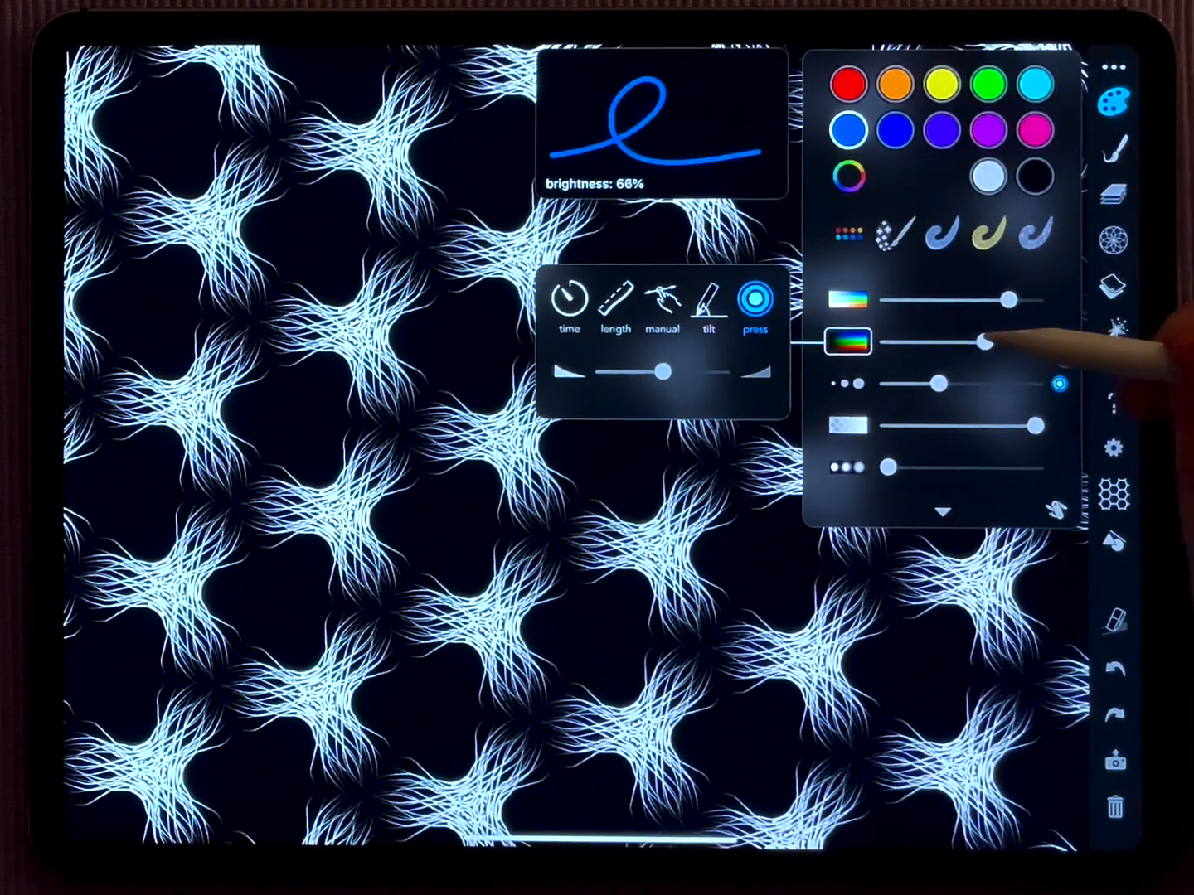
left_click_drag(1011, 341, 970, 341)
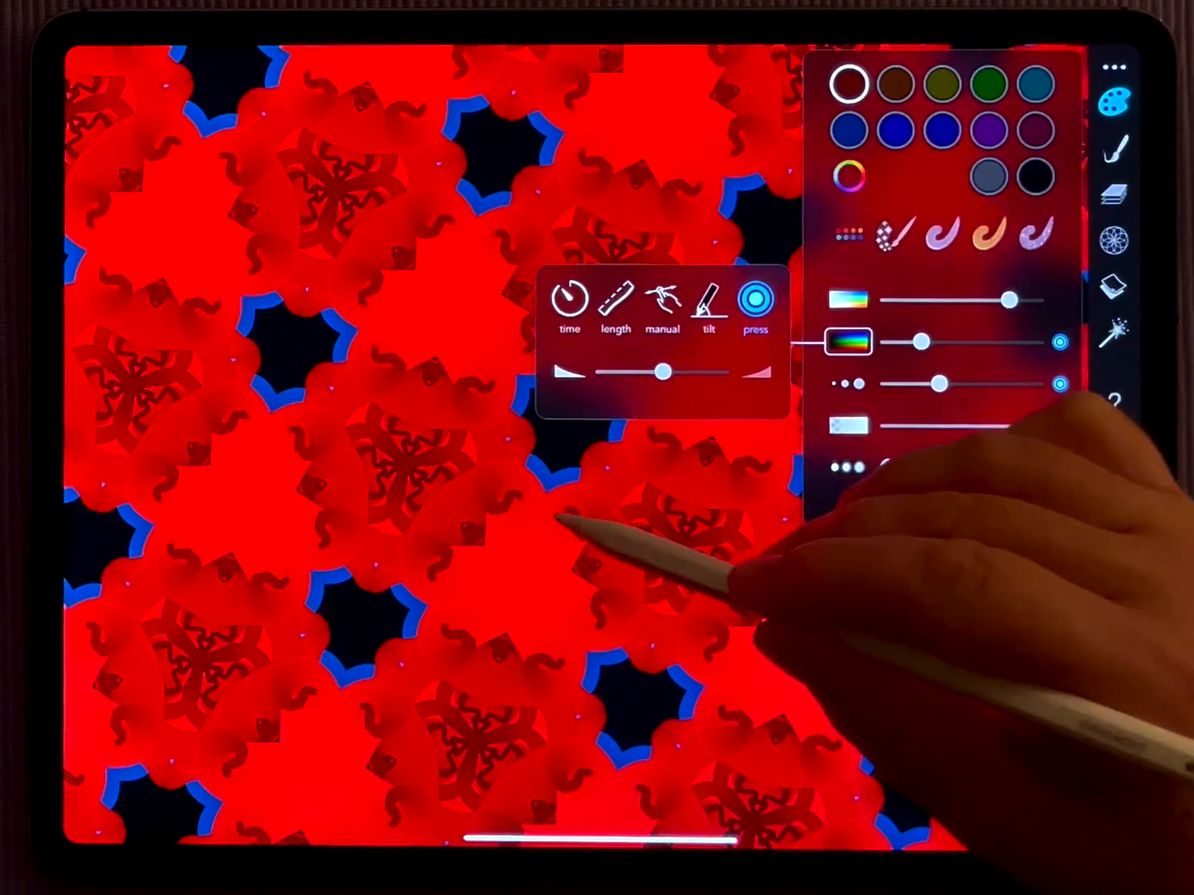
Pick a darker brownish-red brush colour after the pressure strokes.
left_click(891, 83)
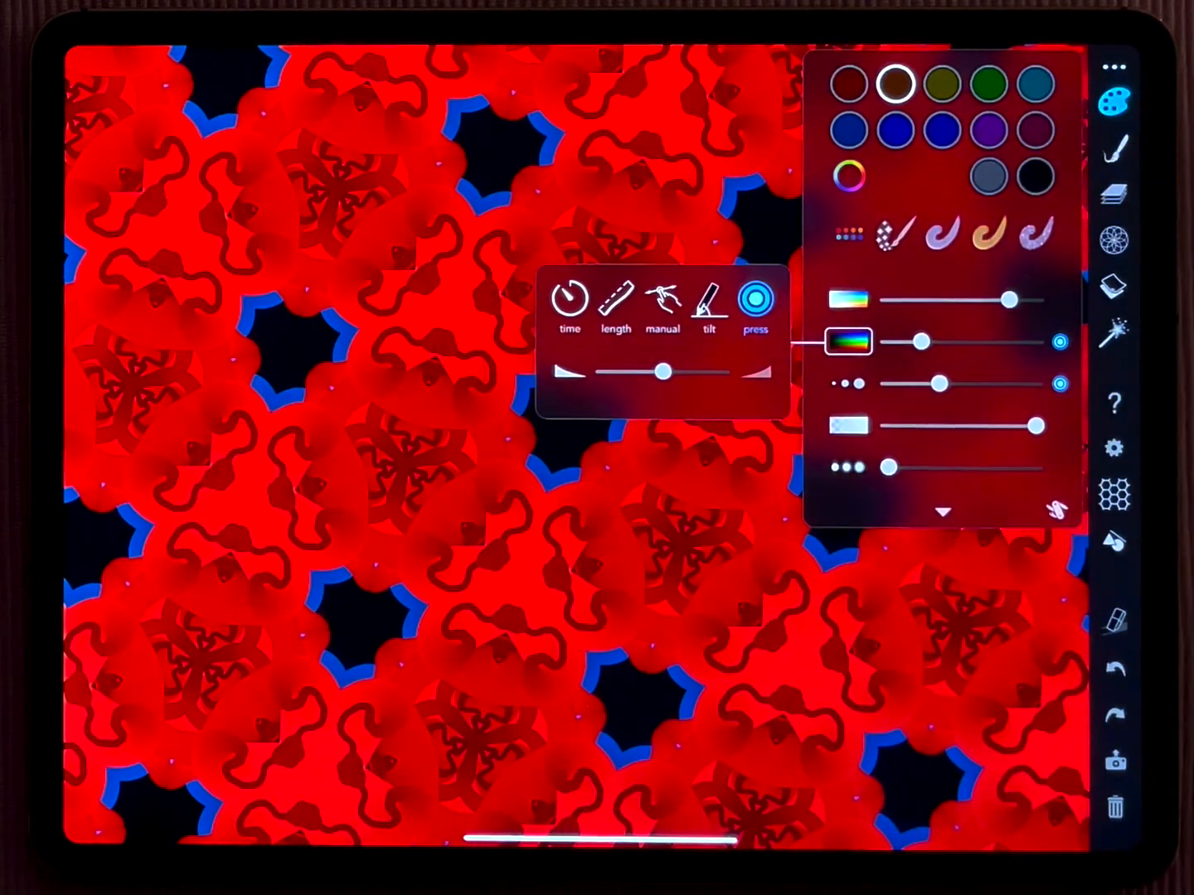